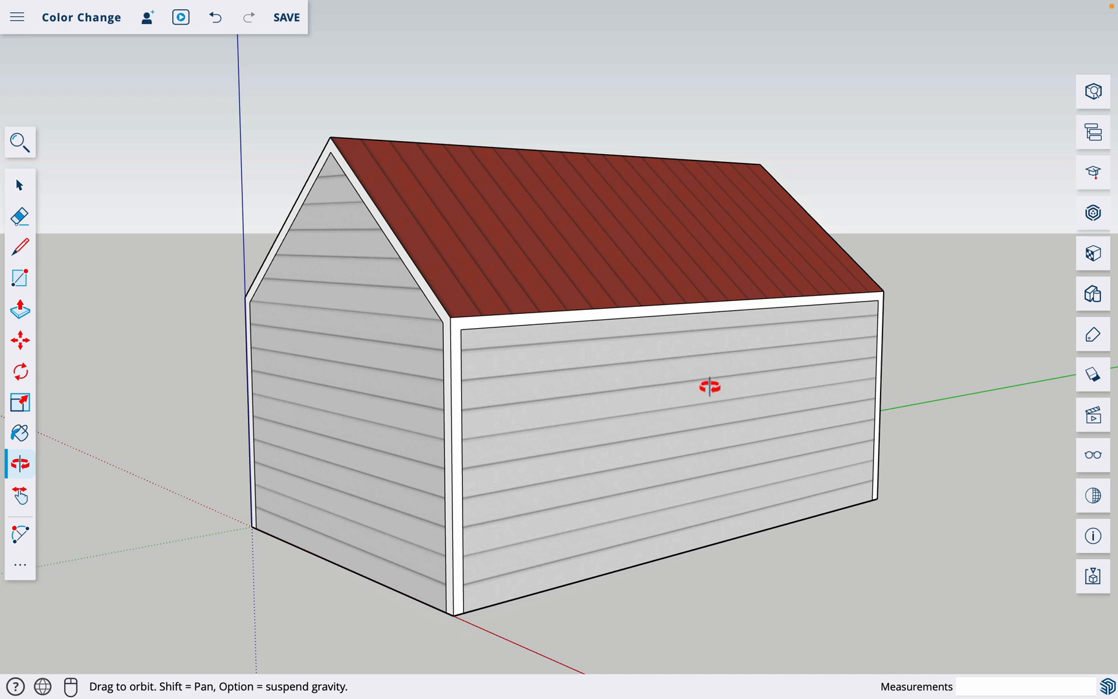
- Orbit upward around the house to bring more of the red metal roof into view
drag(710, 386, 469, 217)
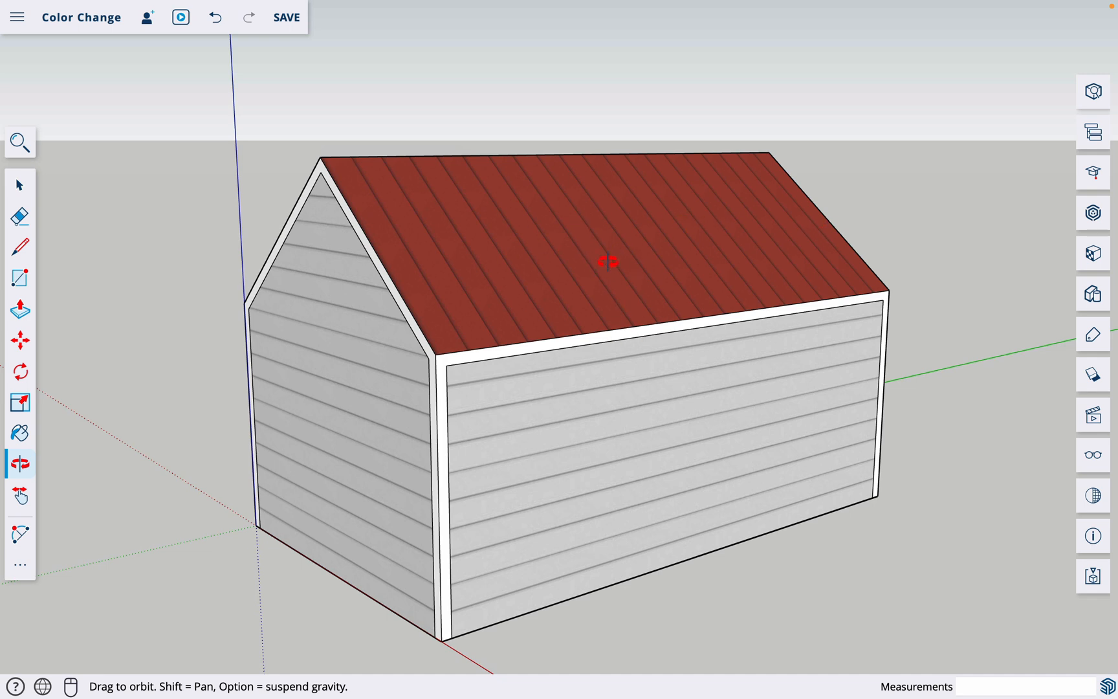
mouse_move(820, 202)
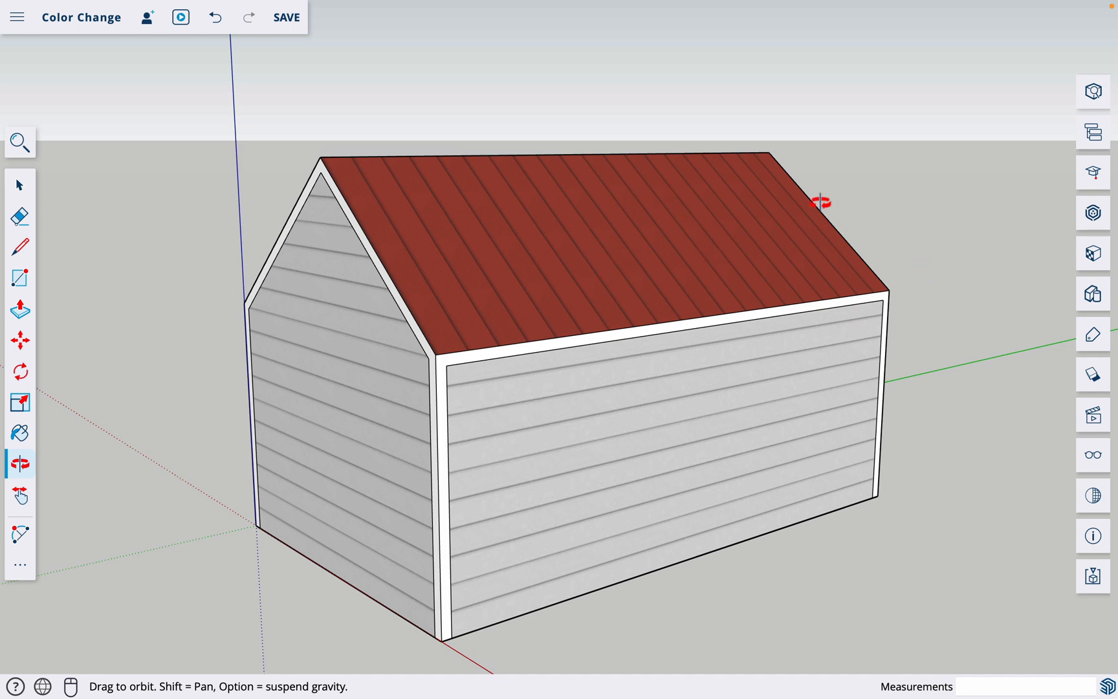
mouse_move(887, 232)
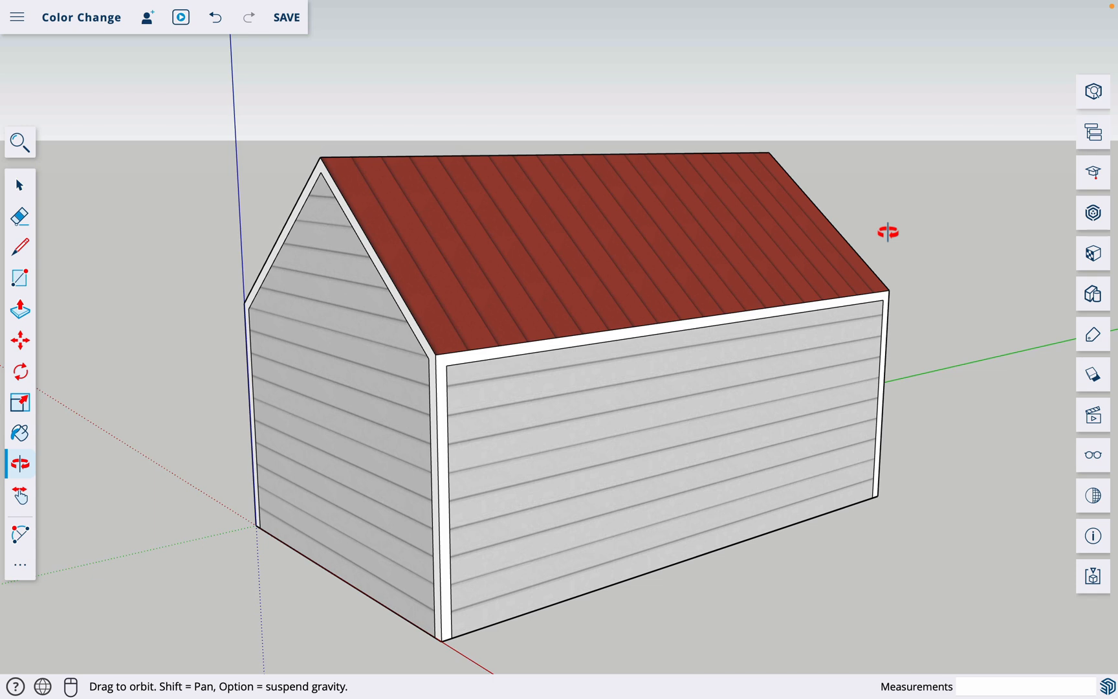
mouse_move(953, 246)
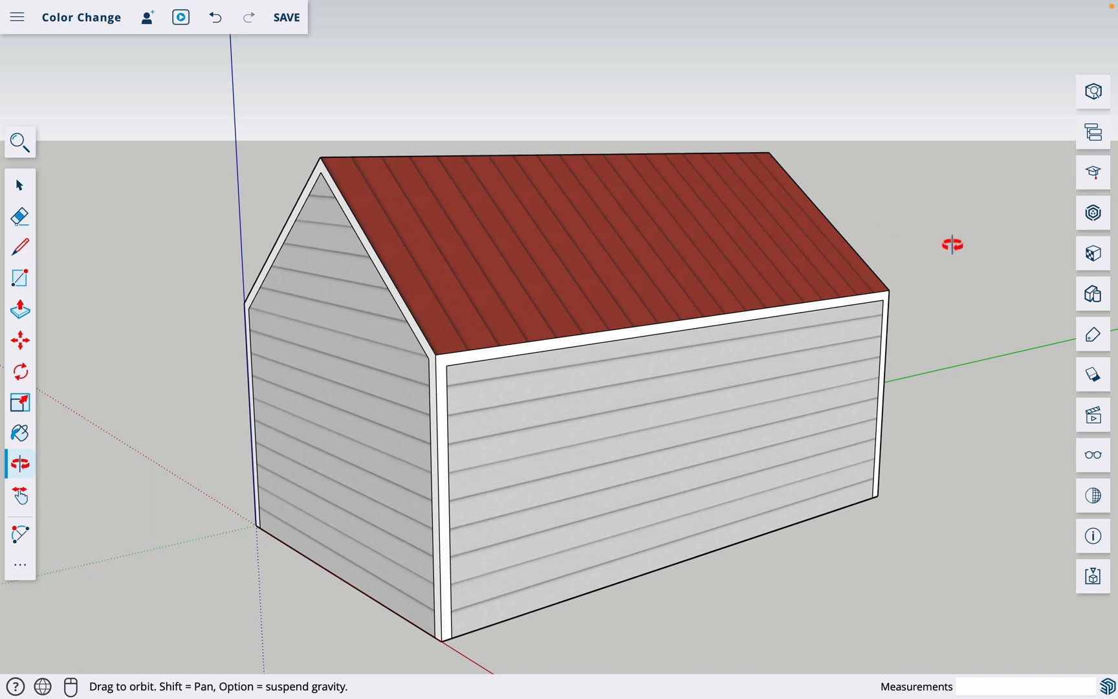
- Activate the Paint Bucket, close the material editor, and collapse then re-expand the side panels
click(20, 432)
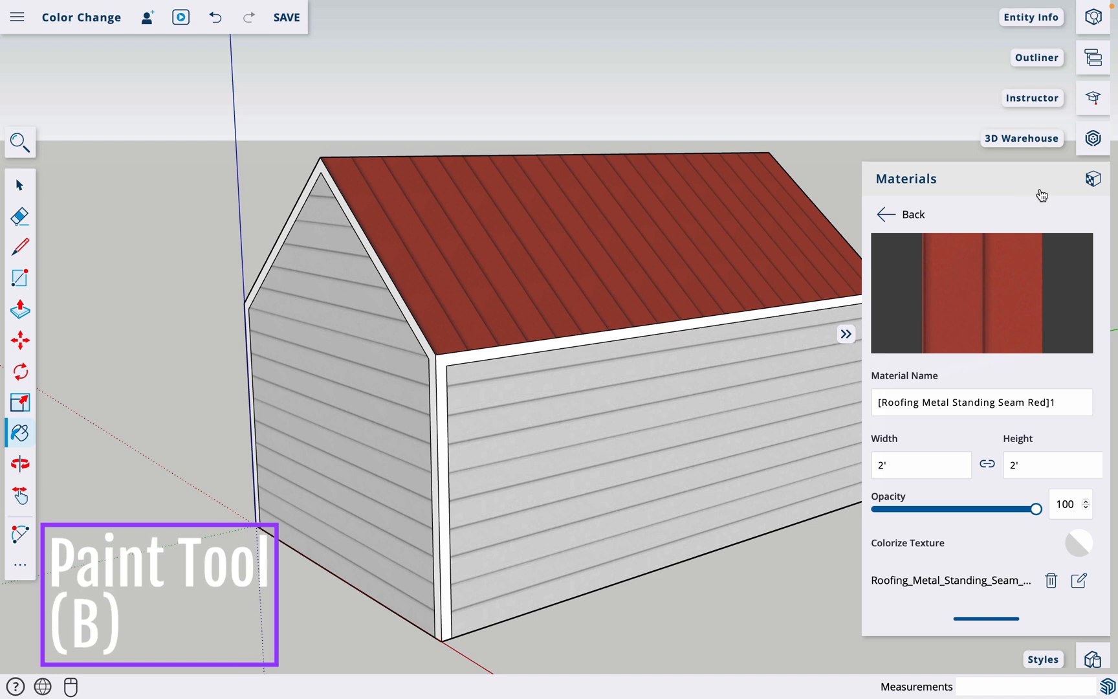
click(1093, 253)
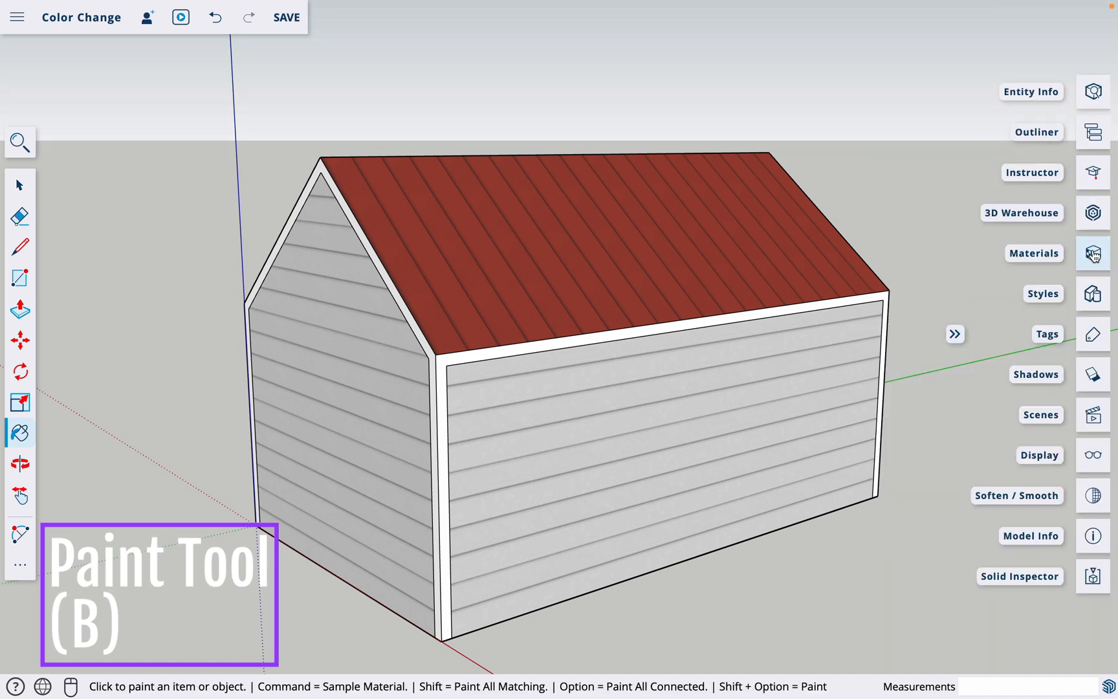
click(956, 334)
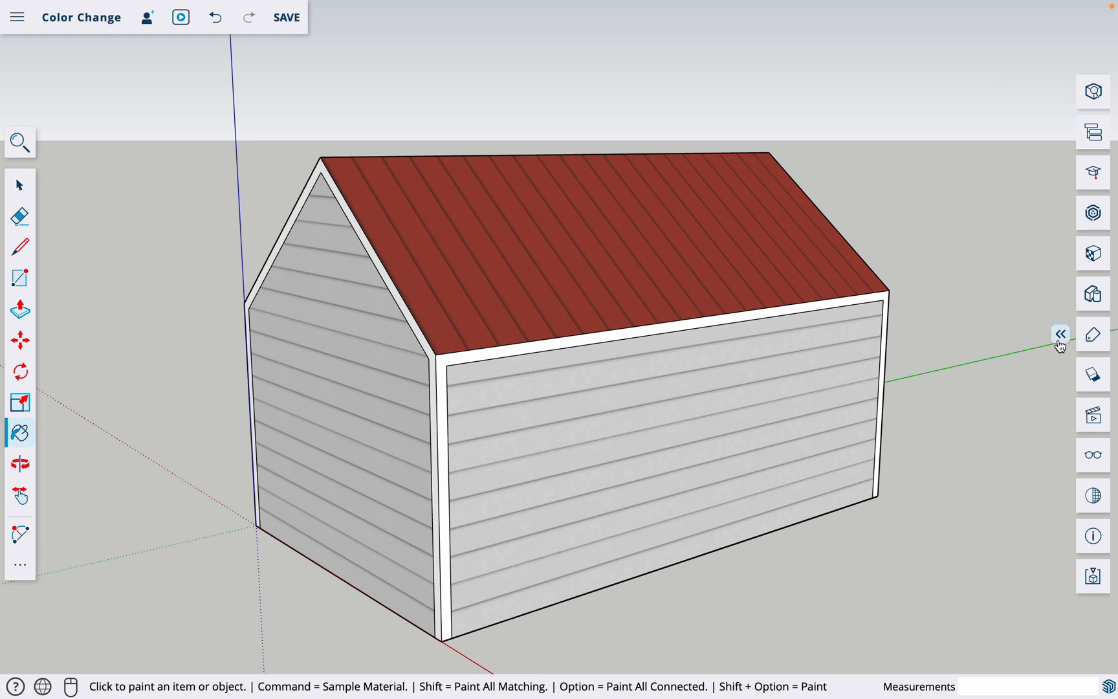
click(1060, 333)
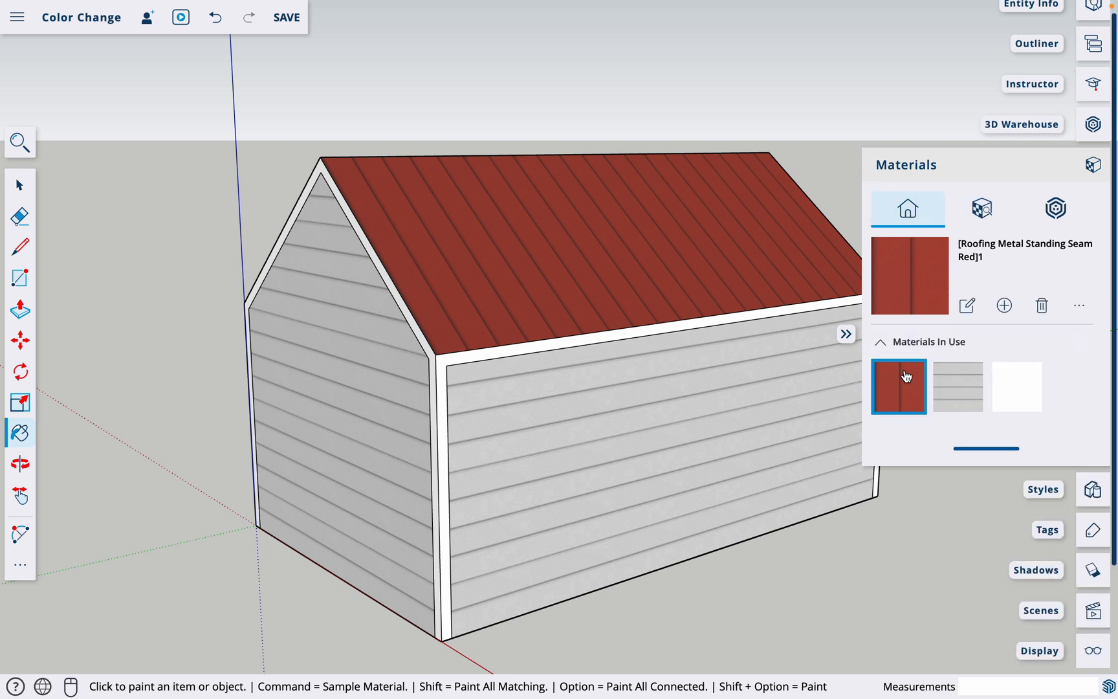
mouse_move(412, 171)
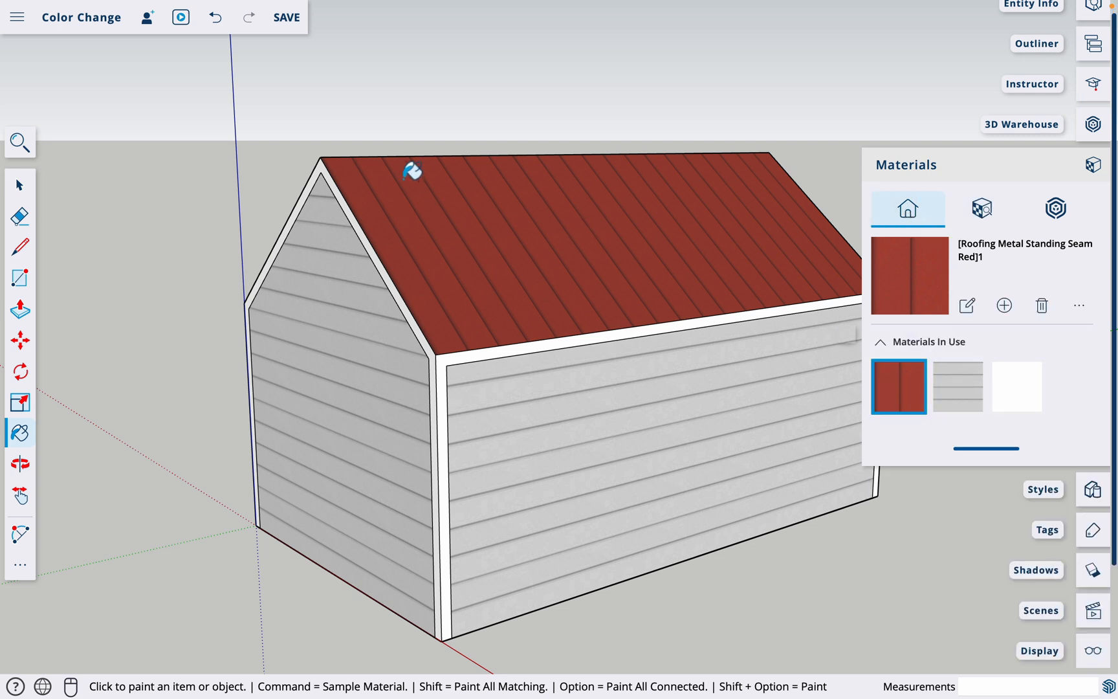
mouse_move(675, 278)
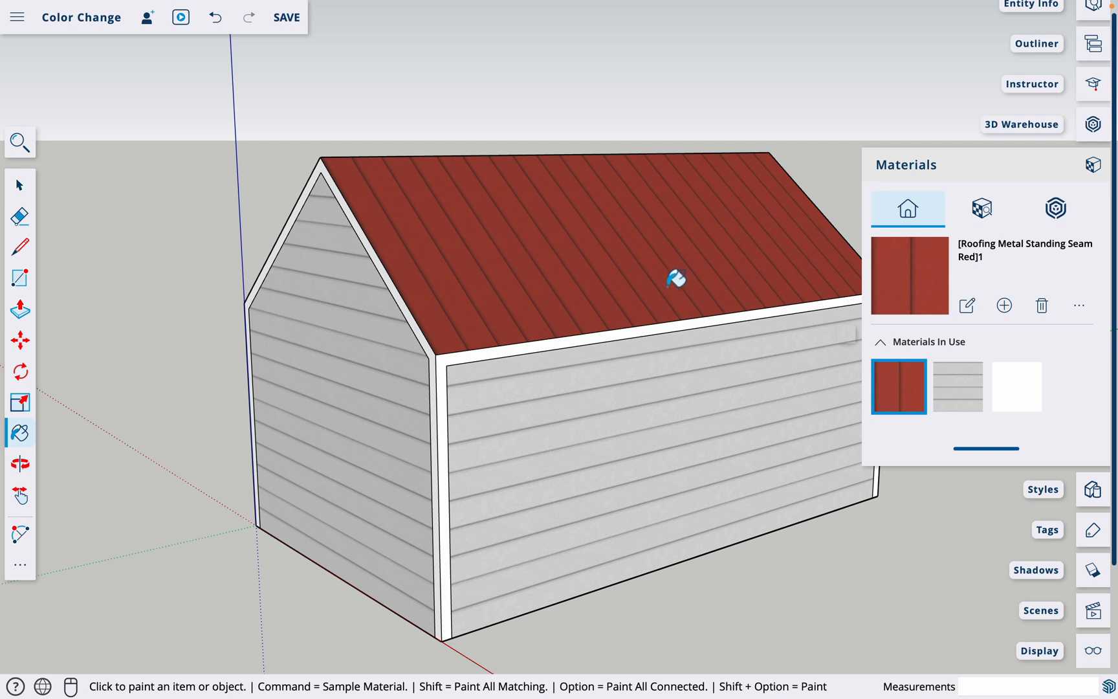
mouse_move(994, 418)
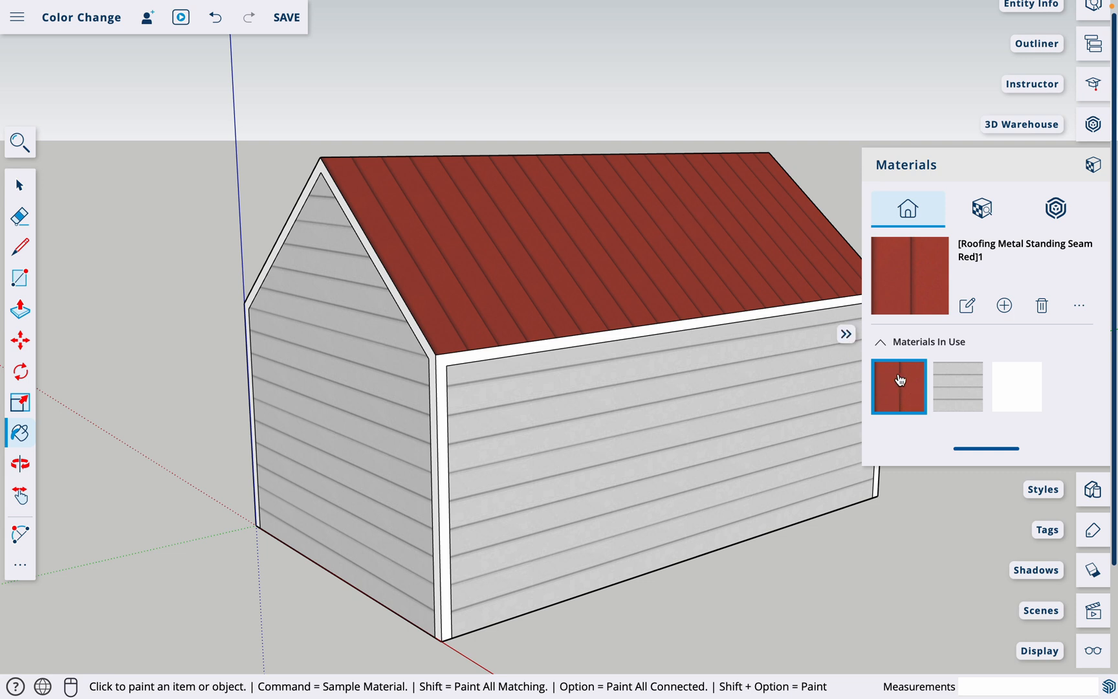
mouse_move(968, 306)
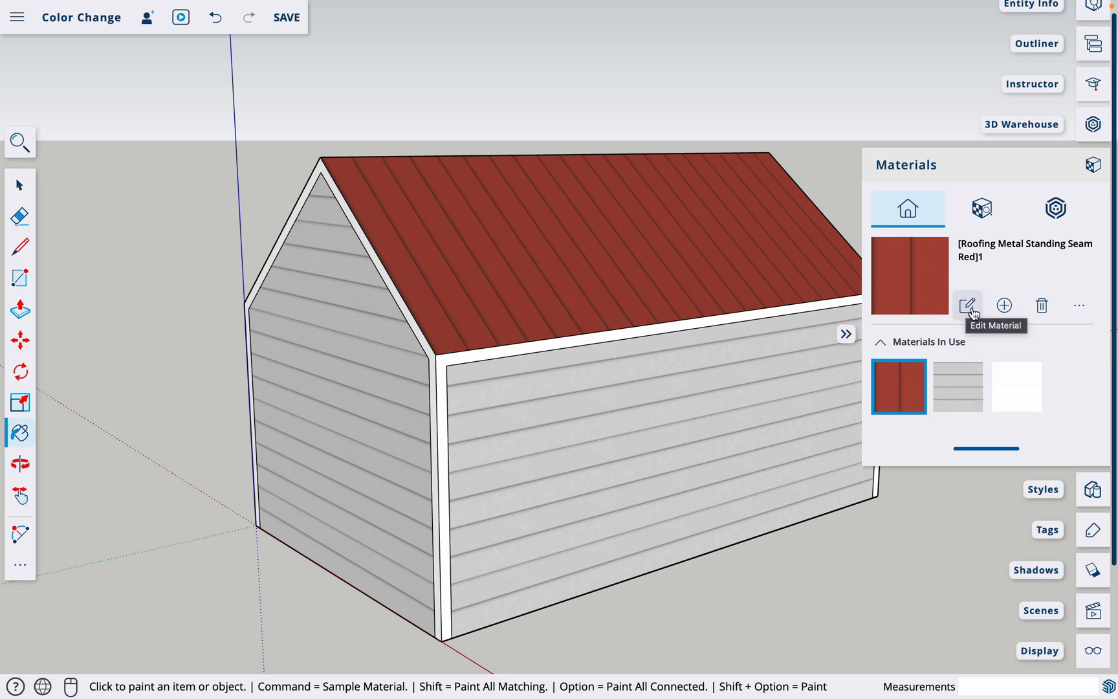
- Edit the standing-seam roofing material, trying lower opacities before returning opacity to 100
click(967, 305)
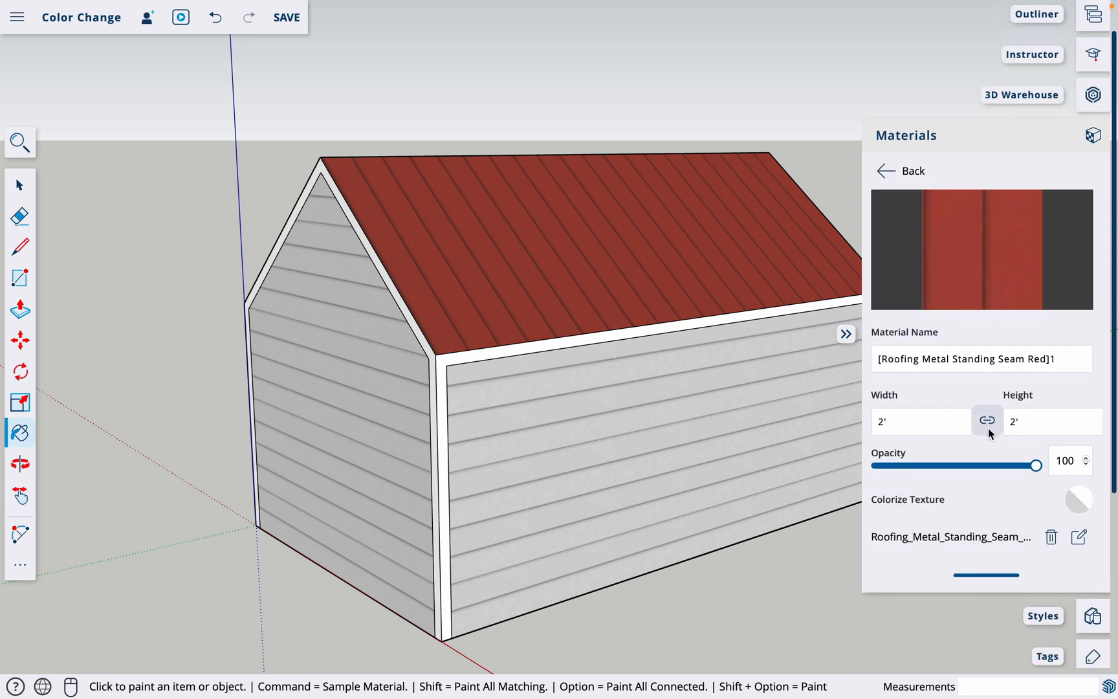
drag(1037, 465, 1003, 465)
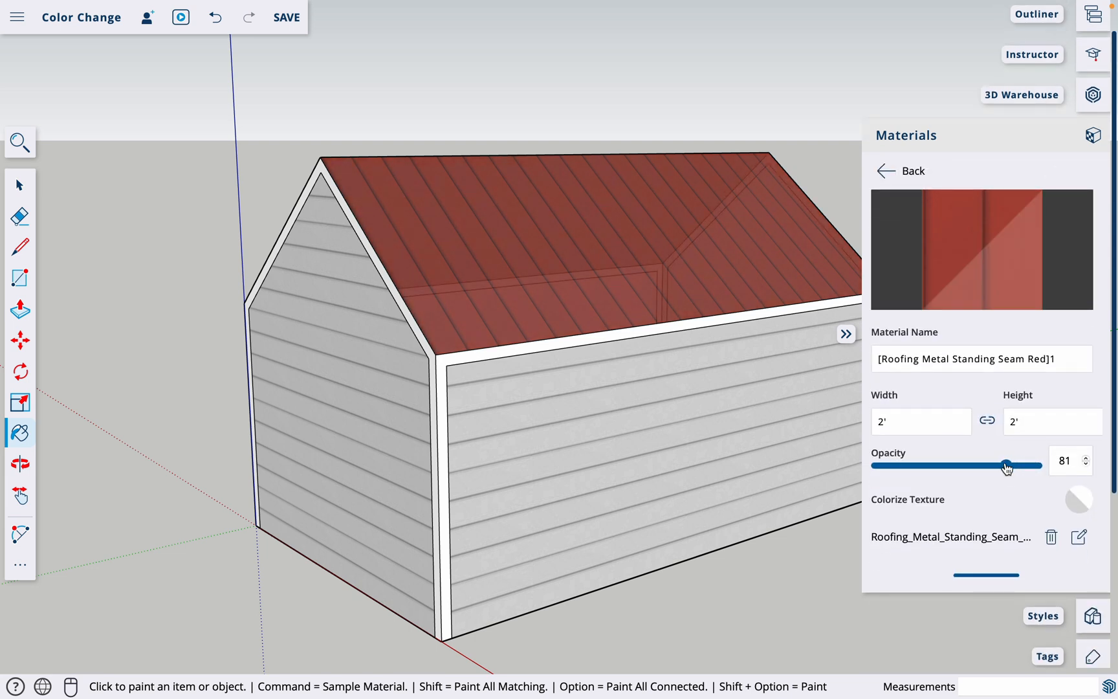
drag(1002, 465, 950, 466)
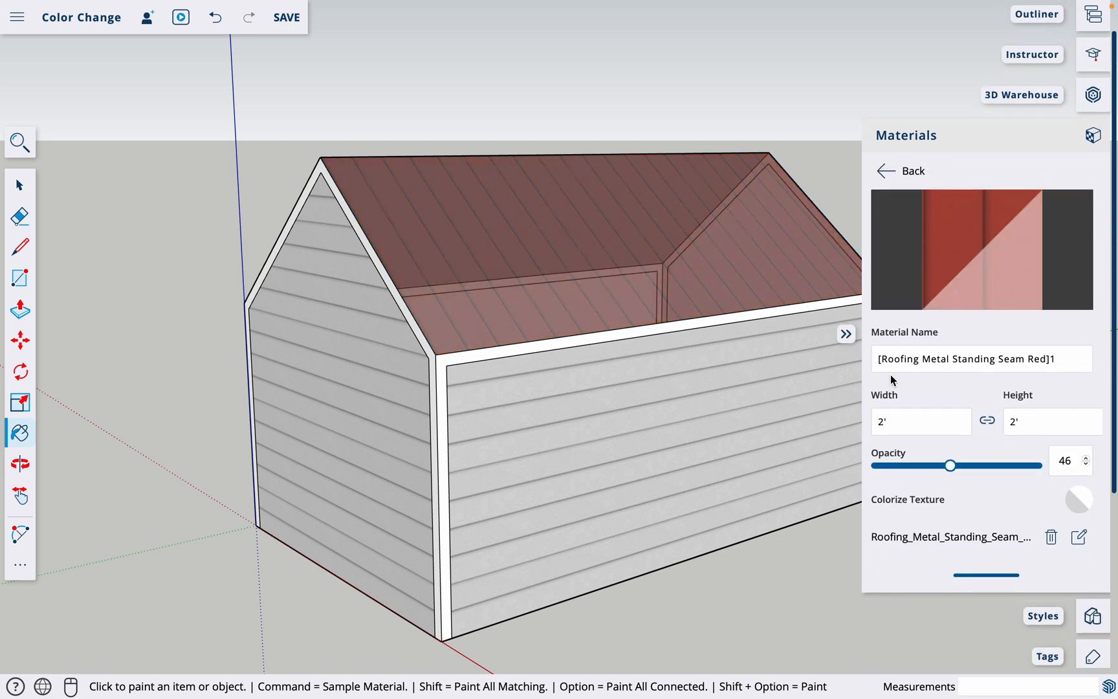
drag(950, 465, 999, 465)
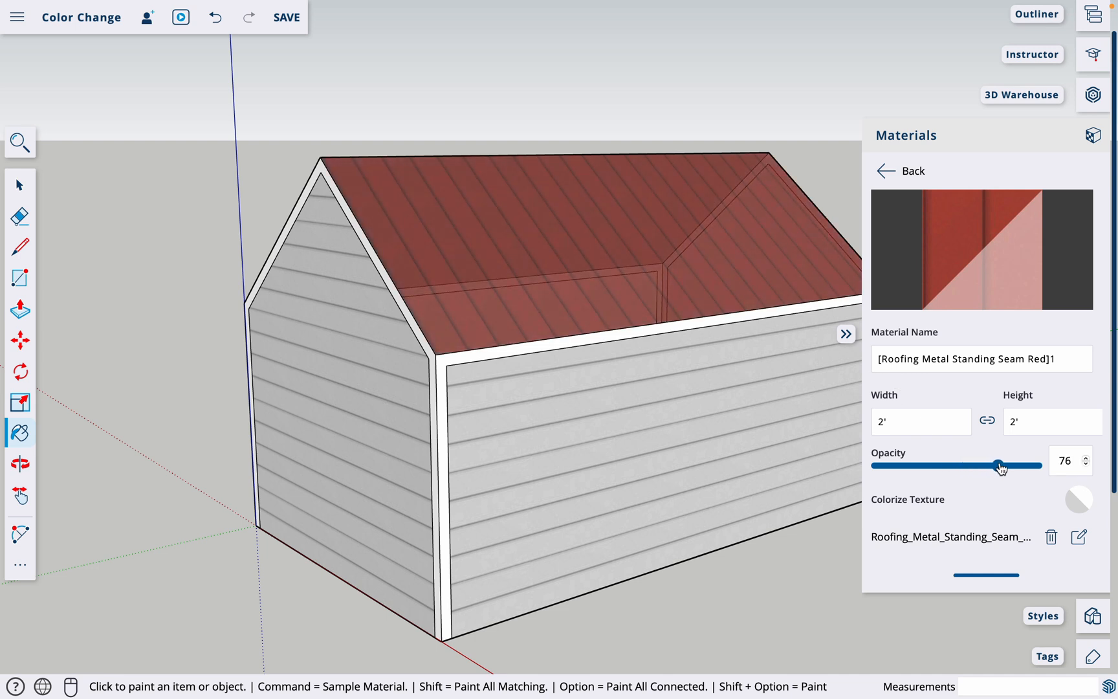
drag(998, 465, 1034, 473)
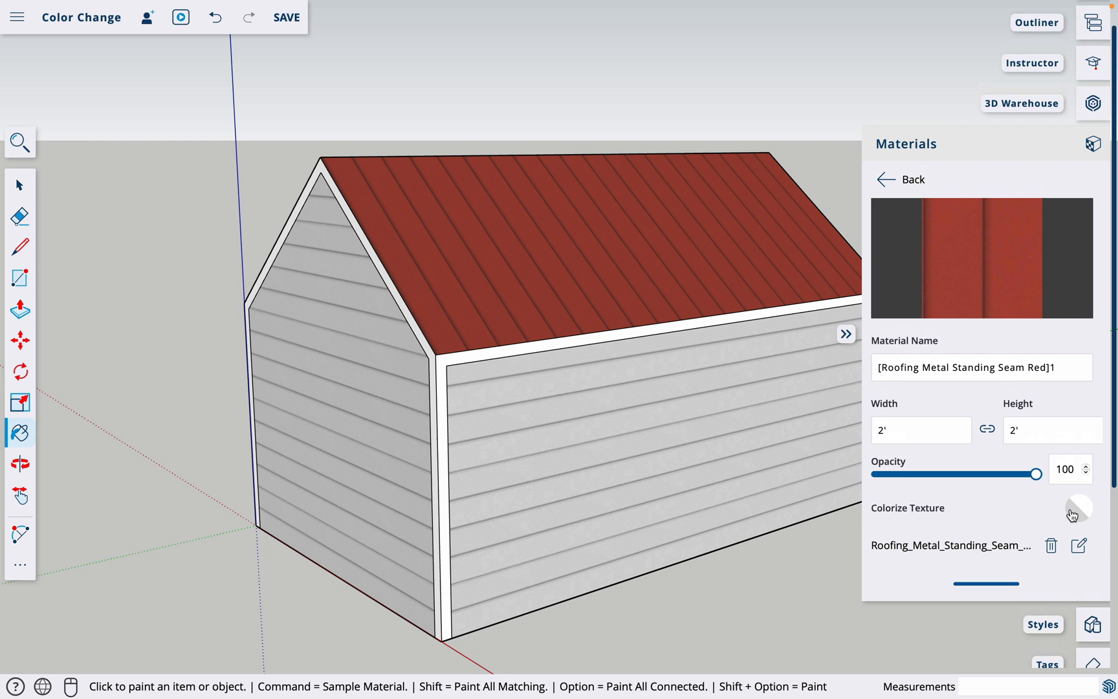
- Colorize the roofing texture to a bright blue (#2E82B5) via hue strip and colour field
click(1078, 508)
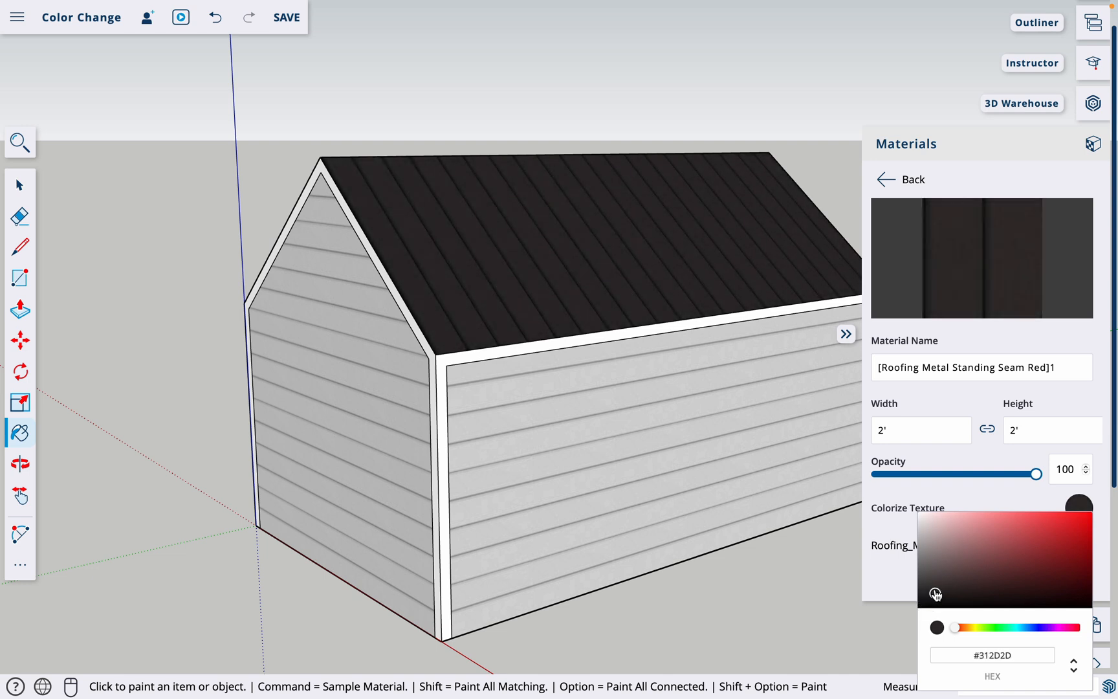
click(998, 557)
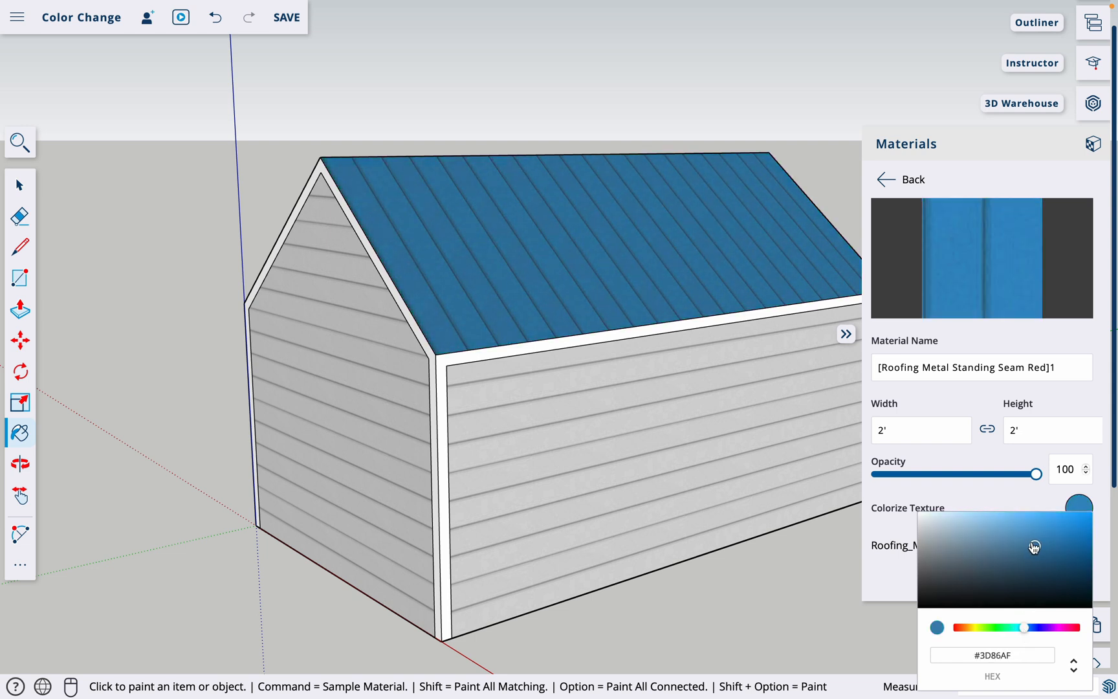
drag(1035, 547, 1032, 533)
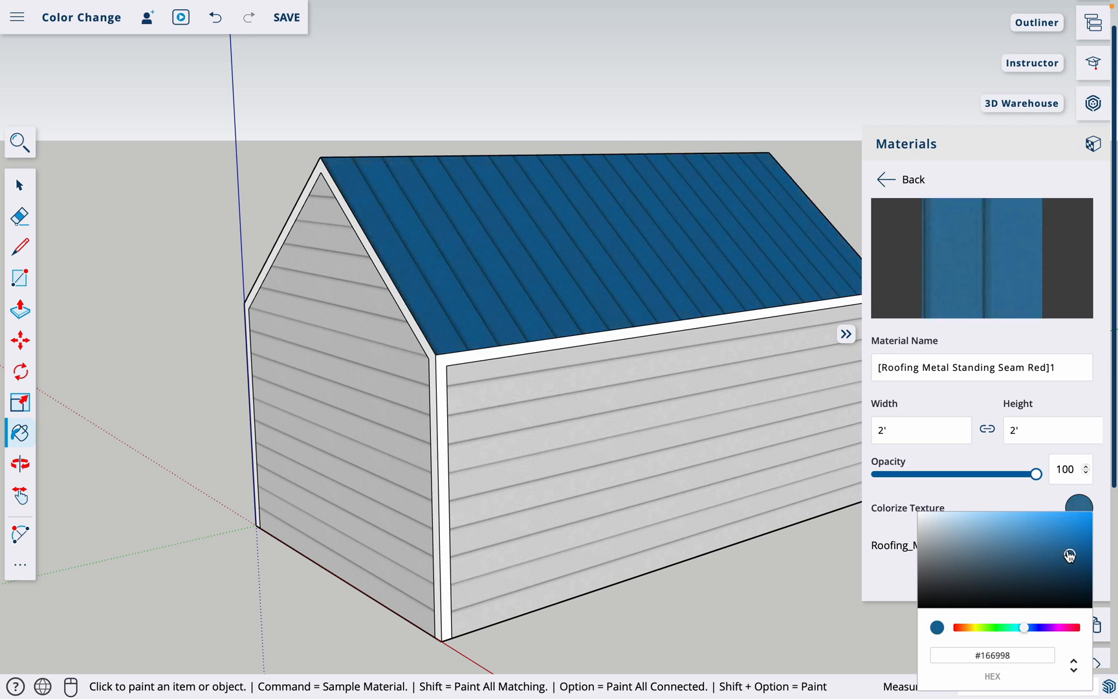
click(976, 561)
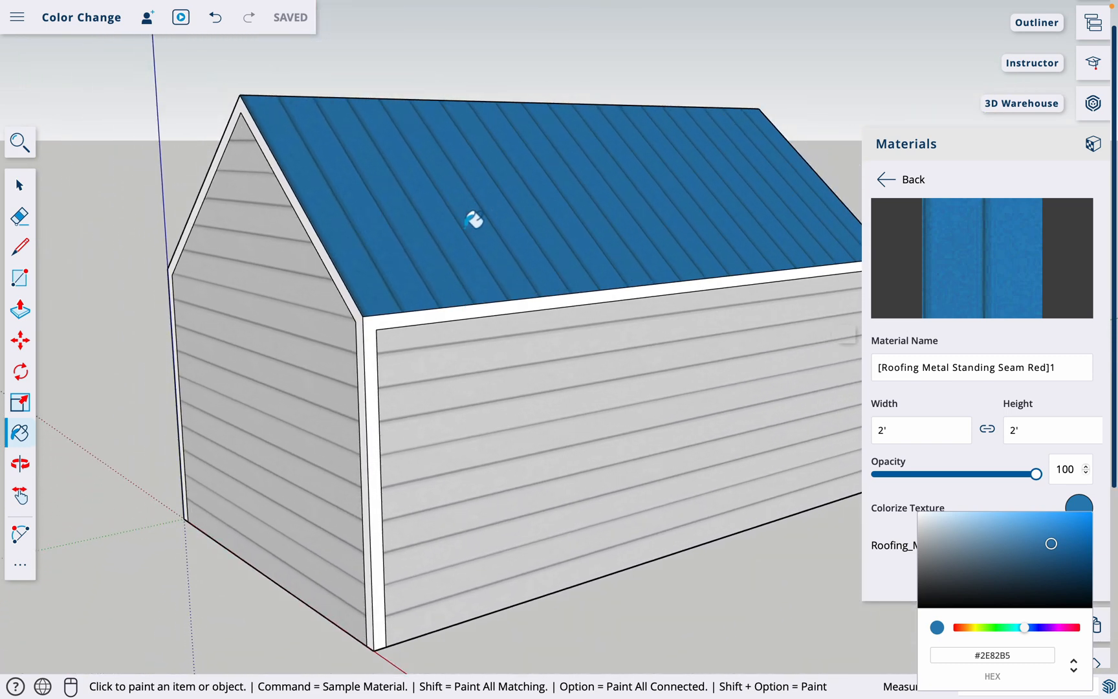
mouse_move(499, 223)
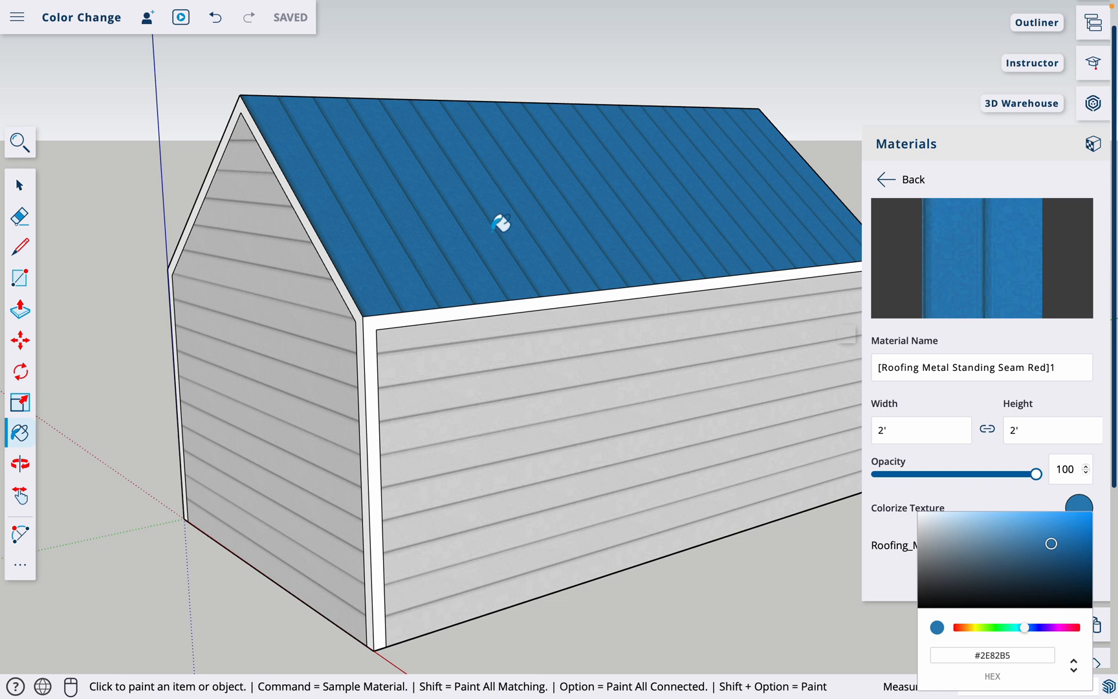